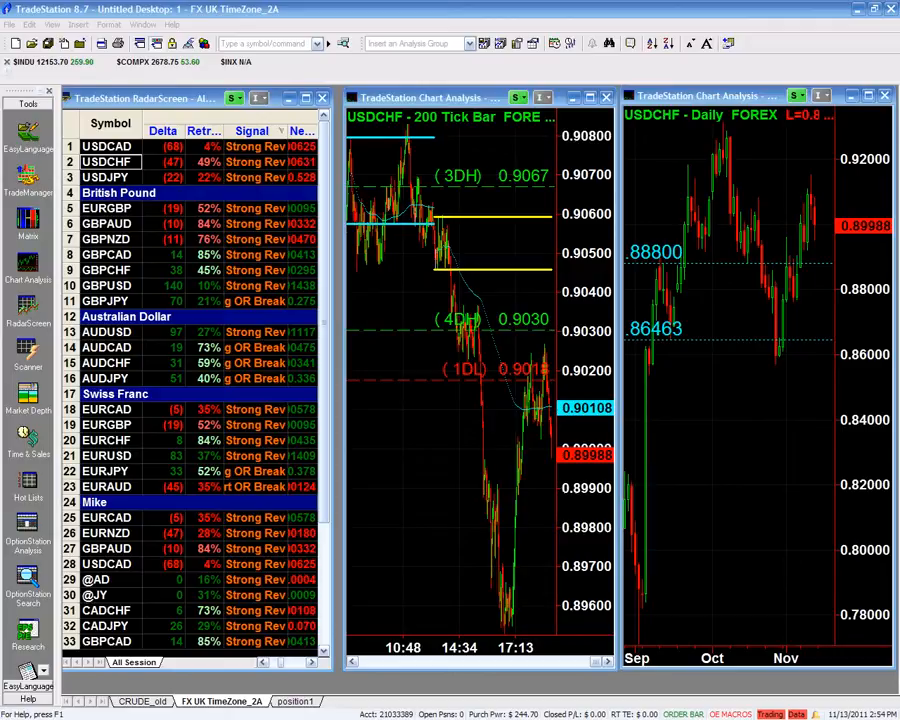
pyautogui.moveTo(798, 479)
pyautogui.write('EUR')
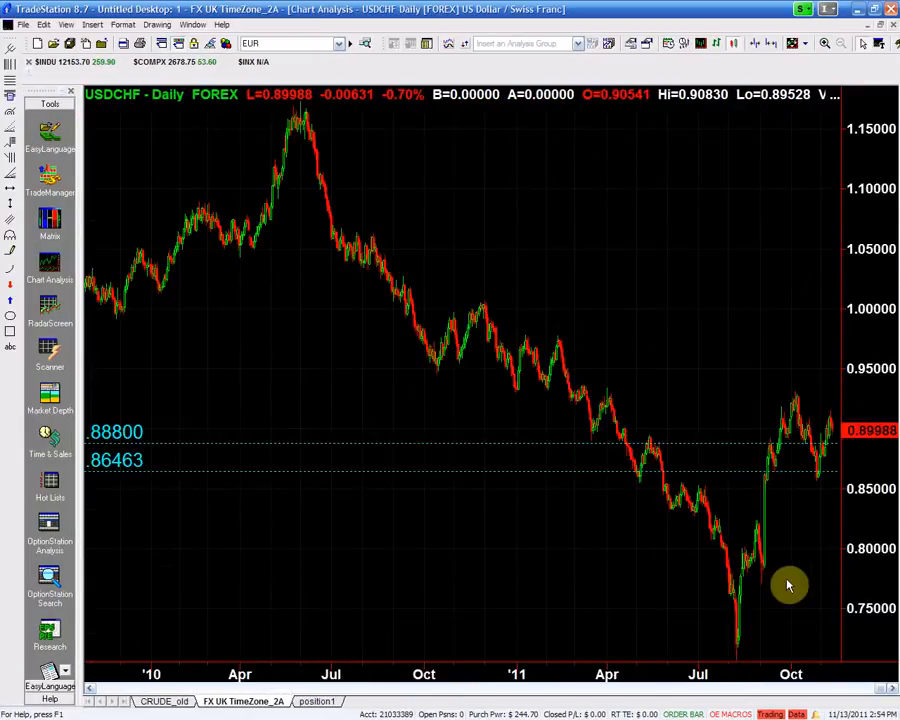
pyautogui.moveTo(785, 521)
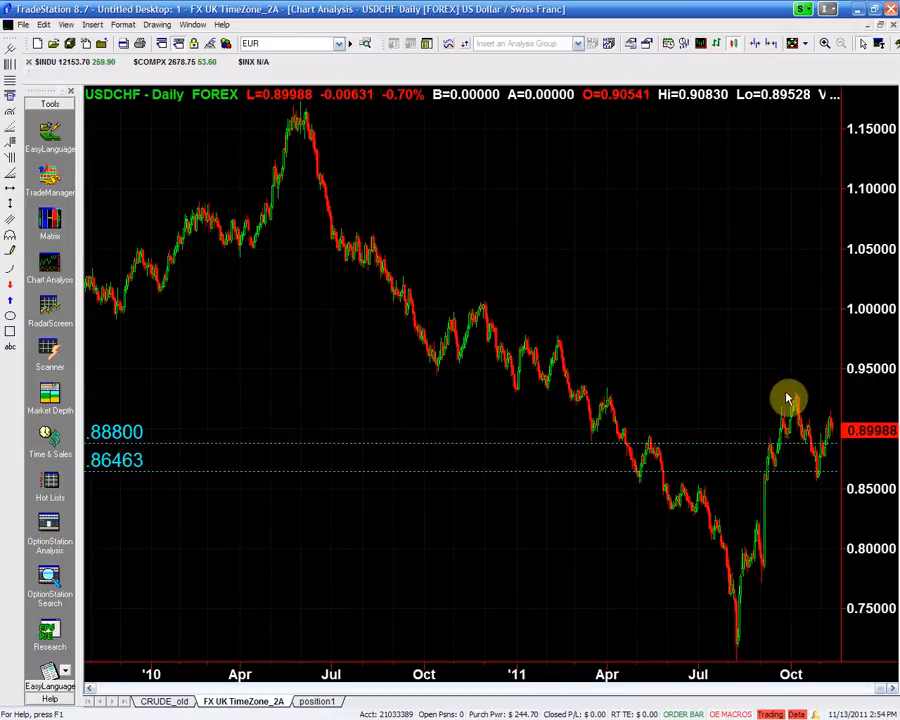
pyautogui.moveTo(792, 404)
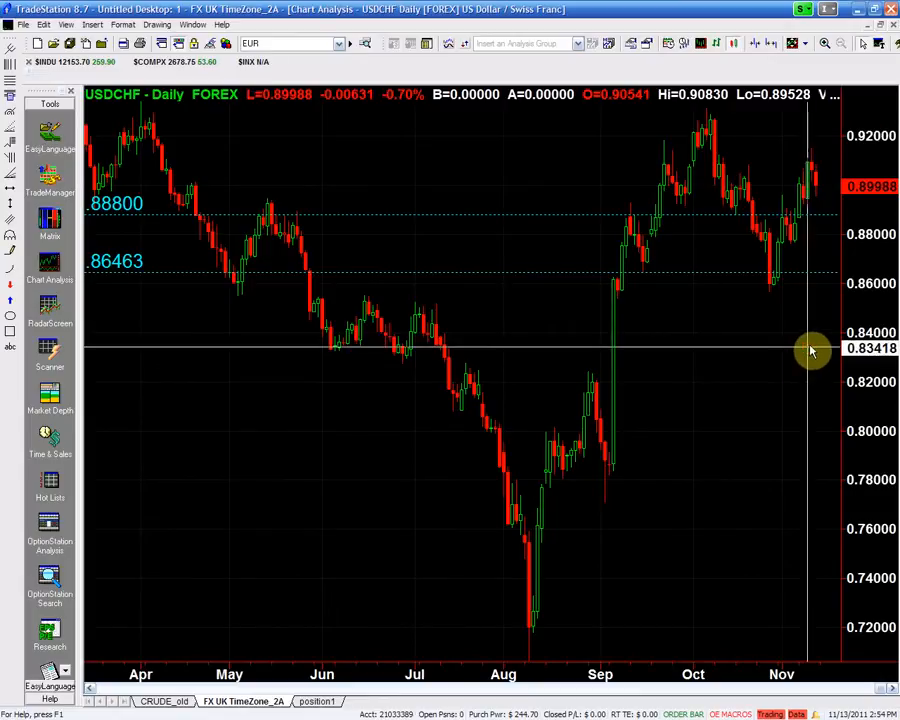
pyautogui.moveTo(810, 350)
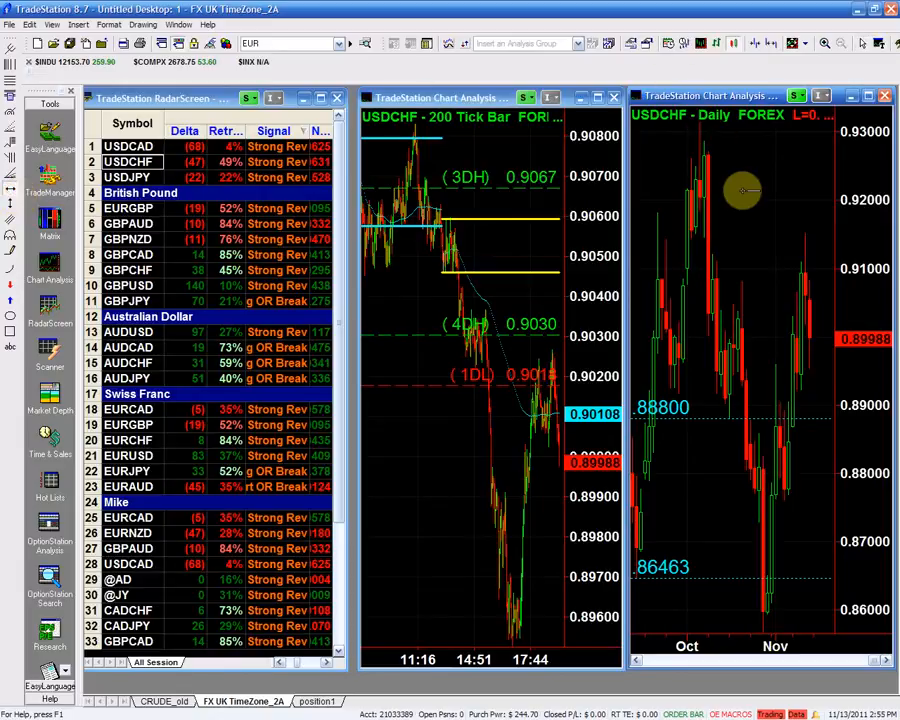
pyautogui.moveTo(773, 230)
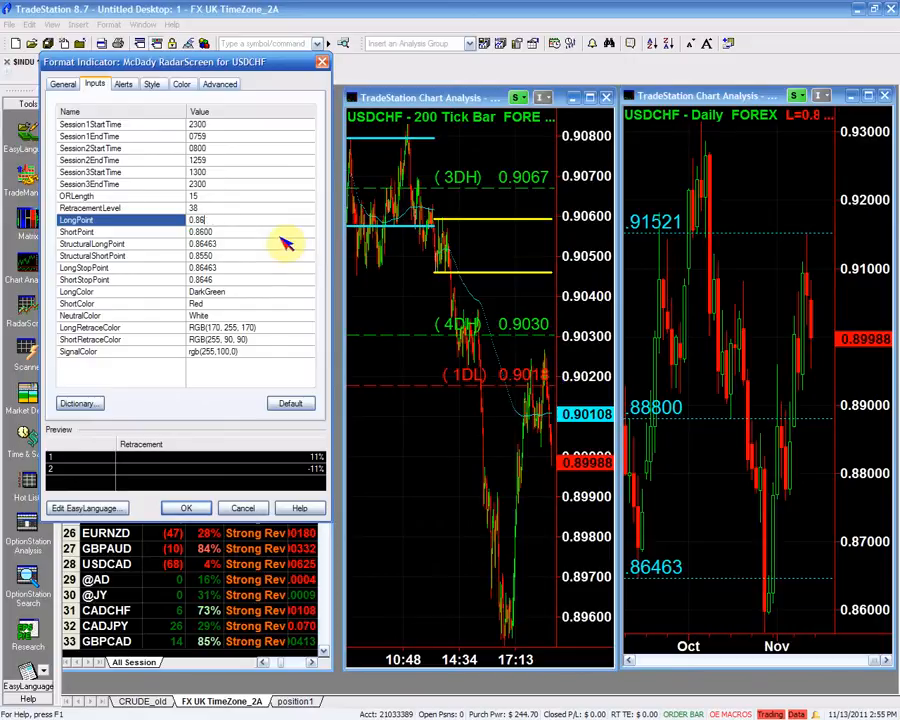
# Step: Enter the LongPoint value 0.92… and select StructuralLongPoint to set it to 0.9152
pyautogui.write('0.921')
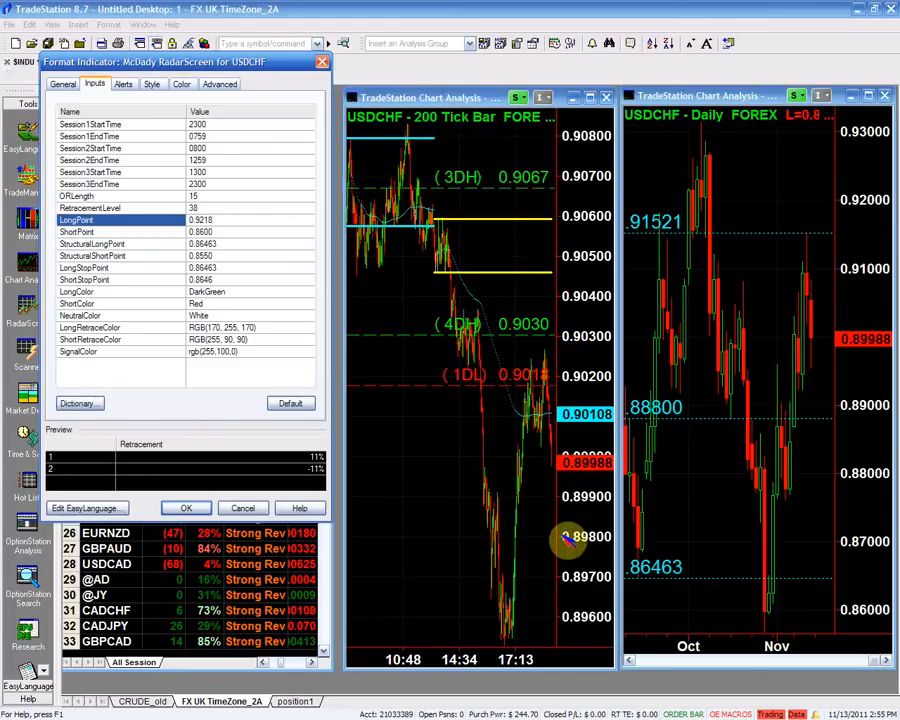
pyautogui.moveTo(250, 280)
pyautogui.write('0.8980')
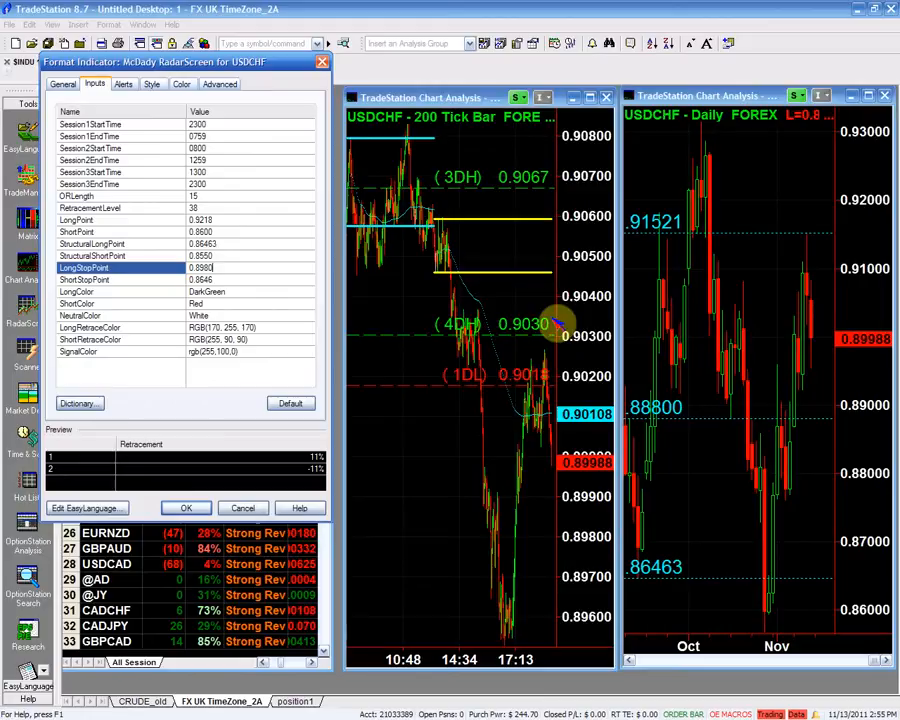
pyautogui.moveTo(248, 253)
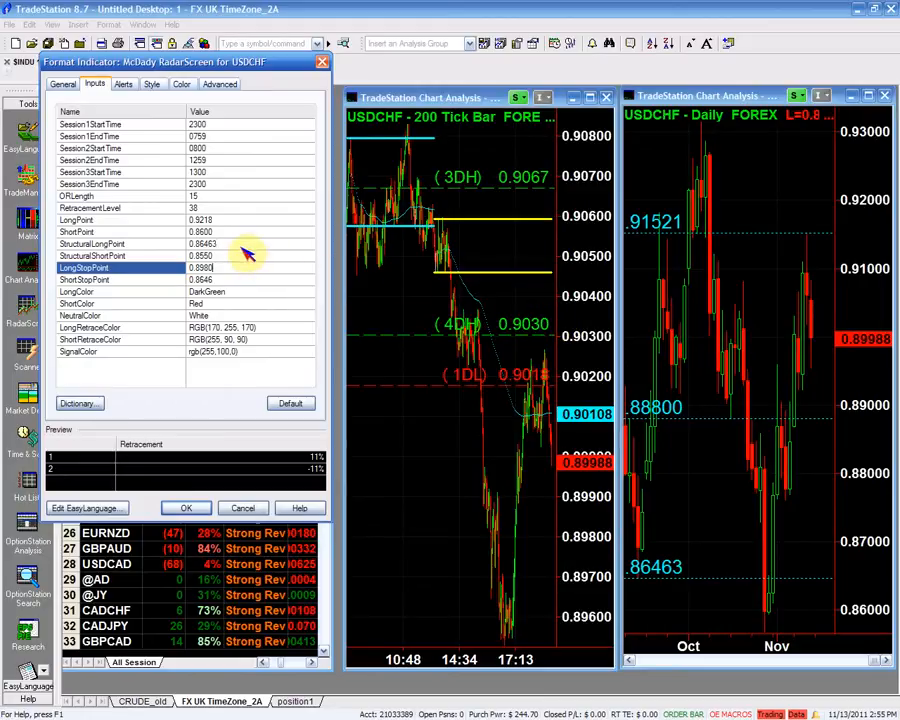
pyautogui.click(92, 244)
pyautogui.write('0.9152')
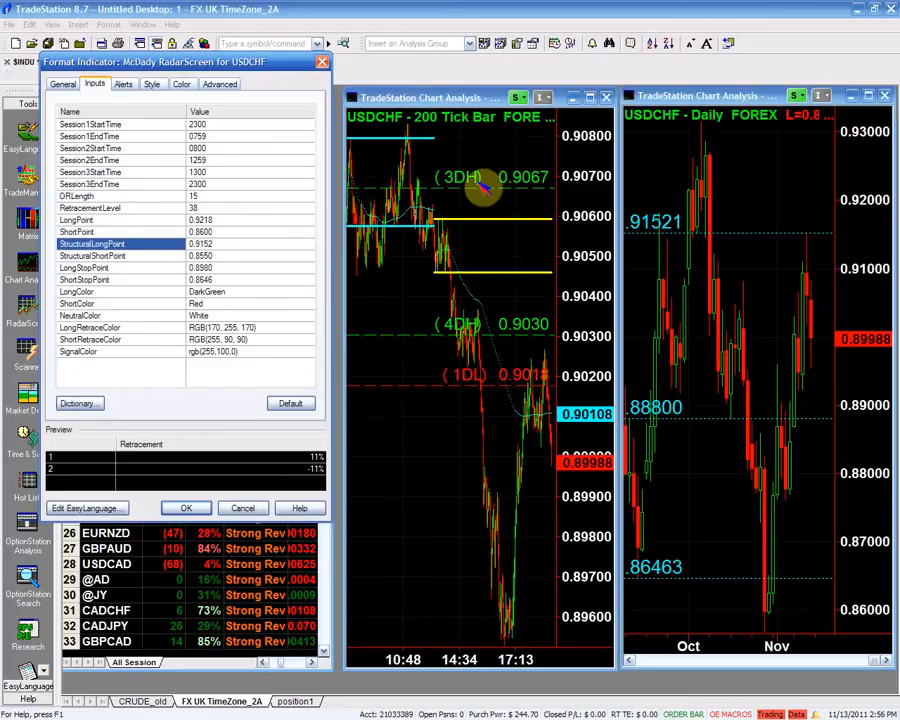
pyautogui.moveTo(330, 250)
pyautogui.write('0.9018')
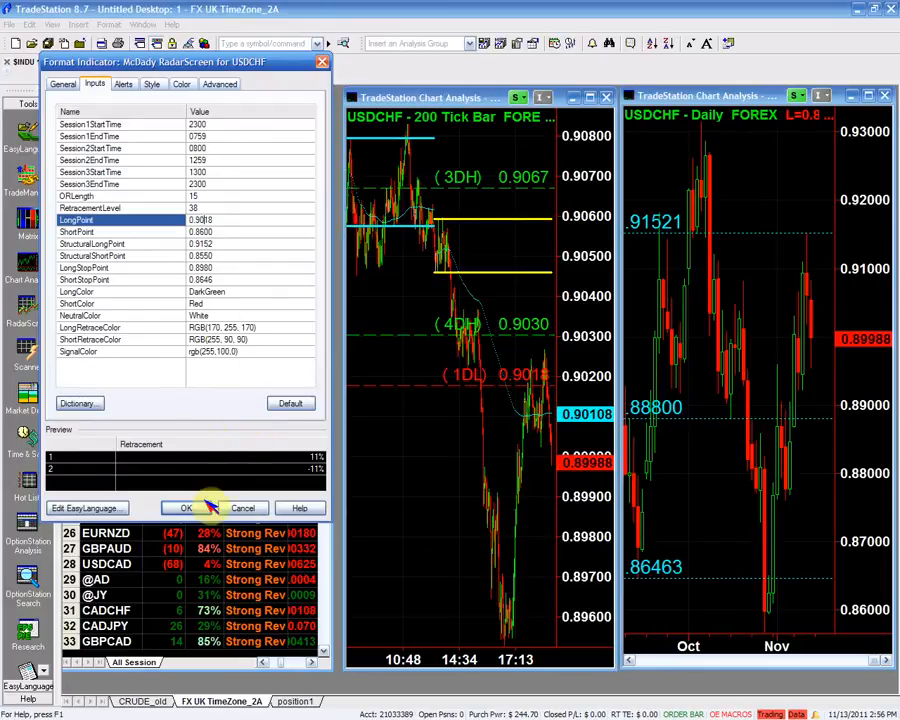
pyautogui.moveTo(497, 537)
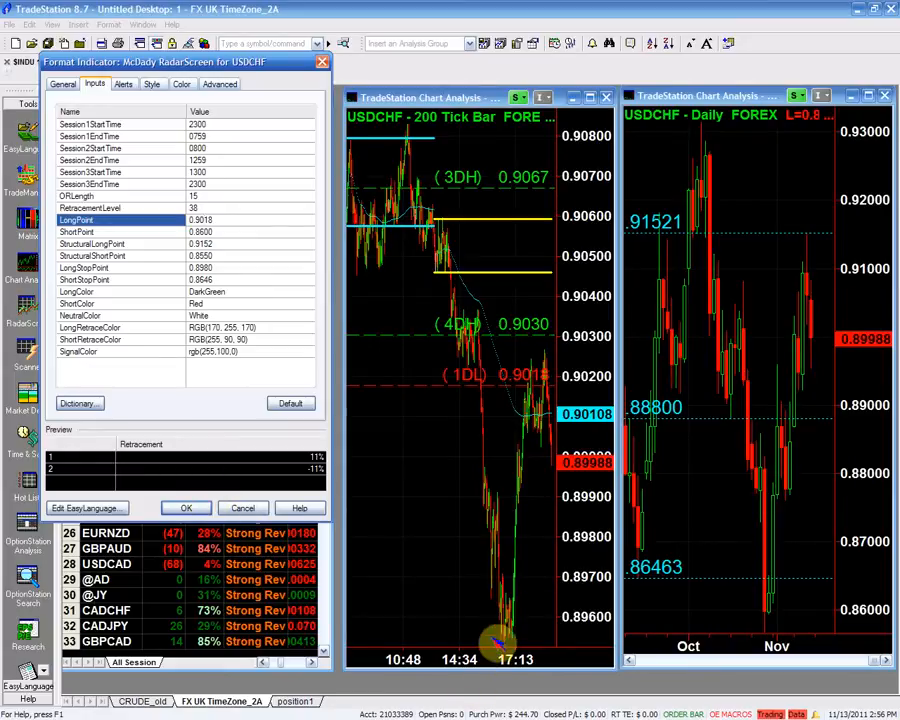
pyautogui.moveTo(490, 670)
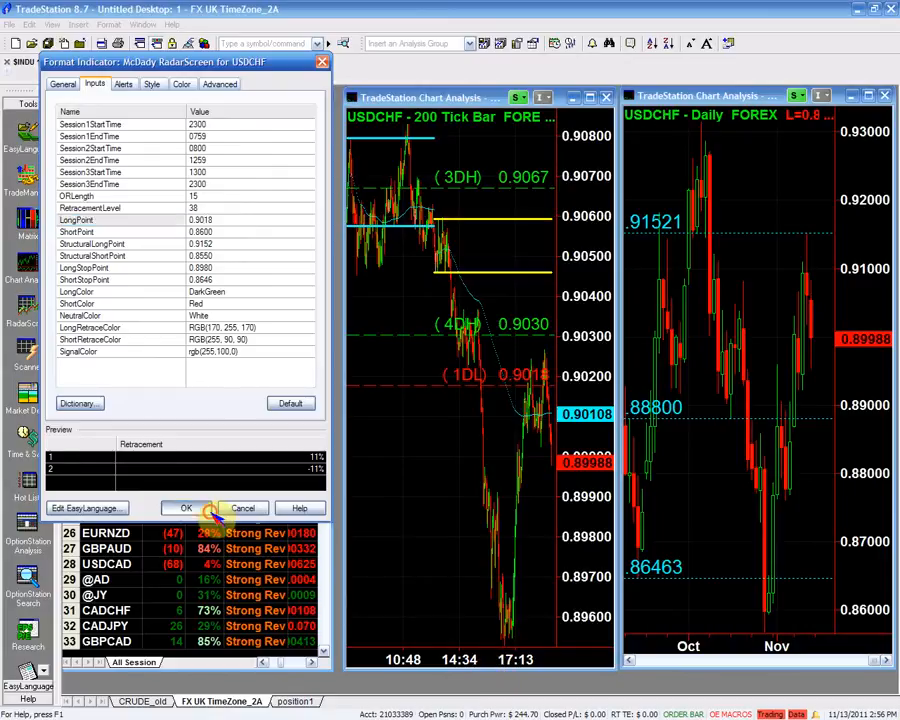
# Step: Apply the long inputs, set StructuralShortPoint 0.8880 with the other short values, and confirm
pyautogui.click(185, 508)
pyautogui.write('0.8952')
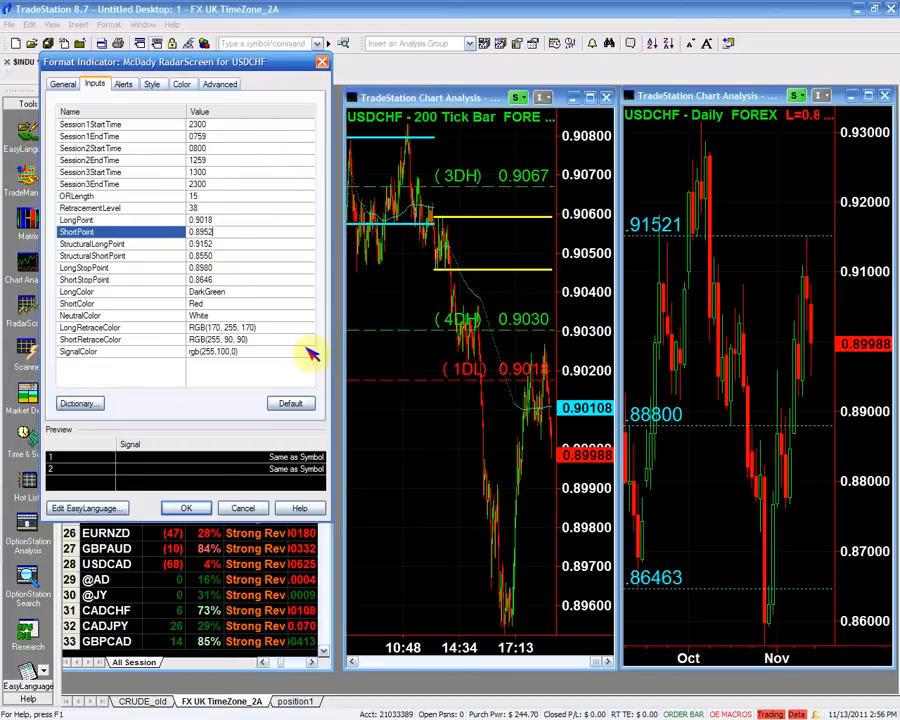
pyautogui.moveTo(250, 300)
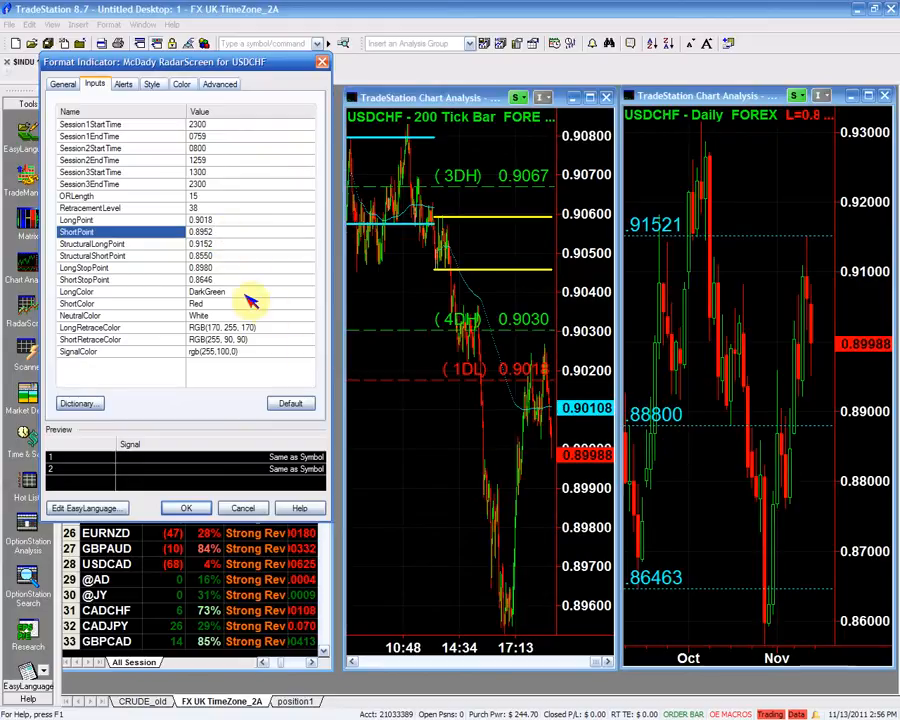
pyautogui.moveTo(230, 265)
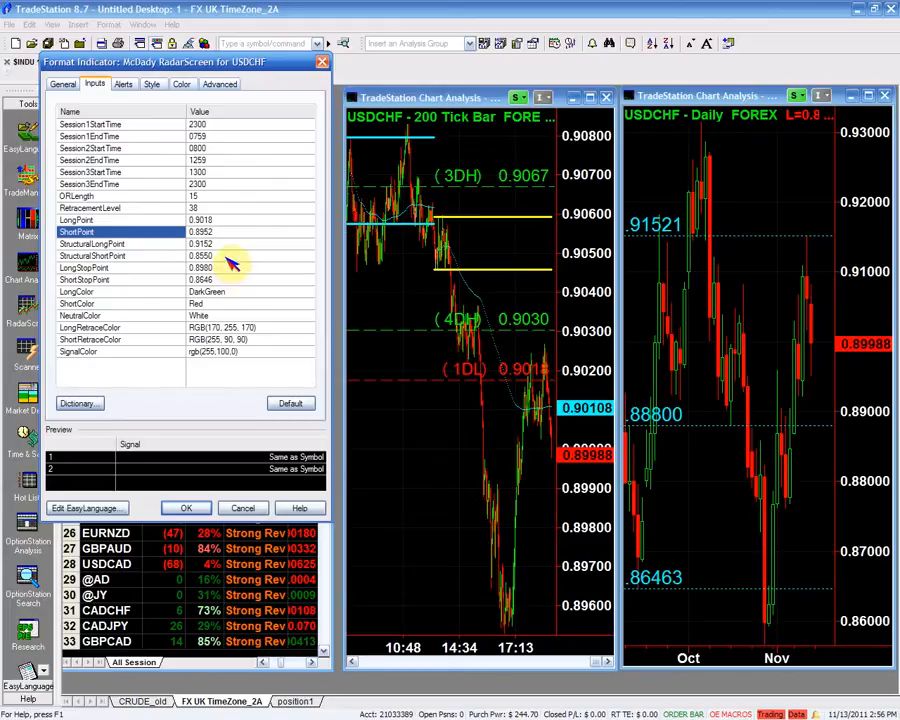
pyautogui.click(120, 255)
pyautogui.write('0.8880')
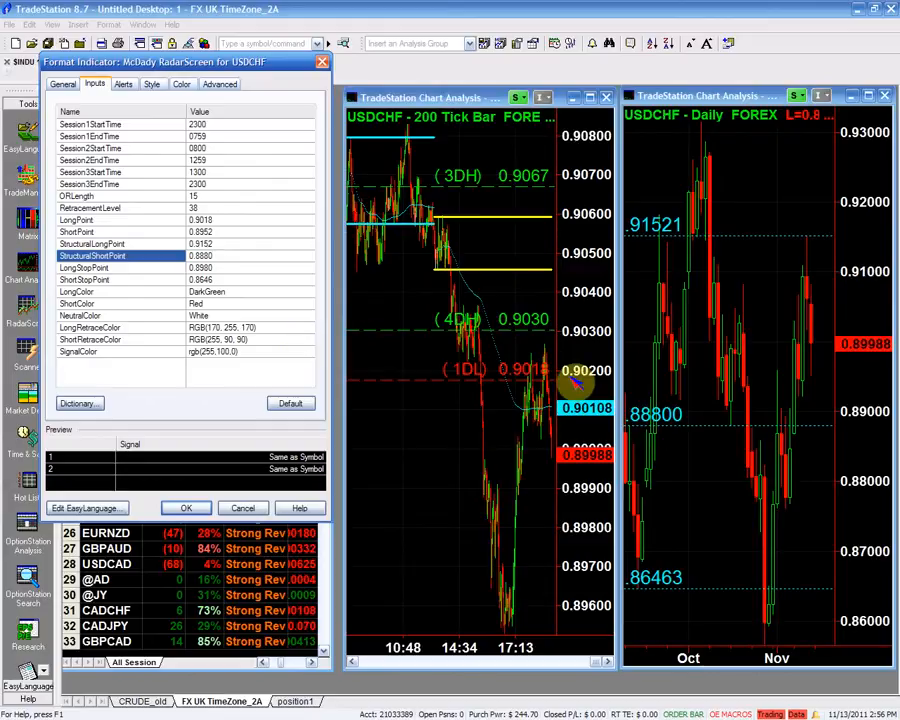
pyautogui.moveTo(250, 240)
pyautogui.write('0.8980')
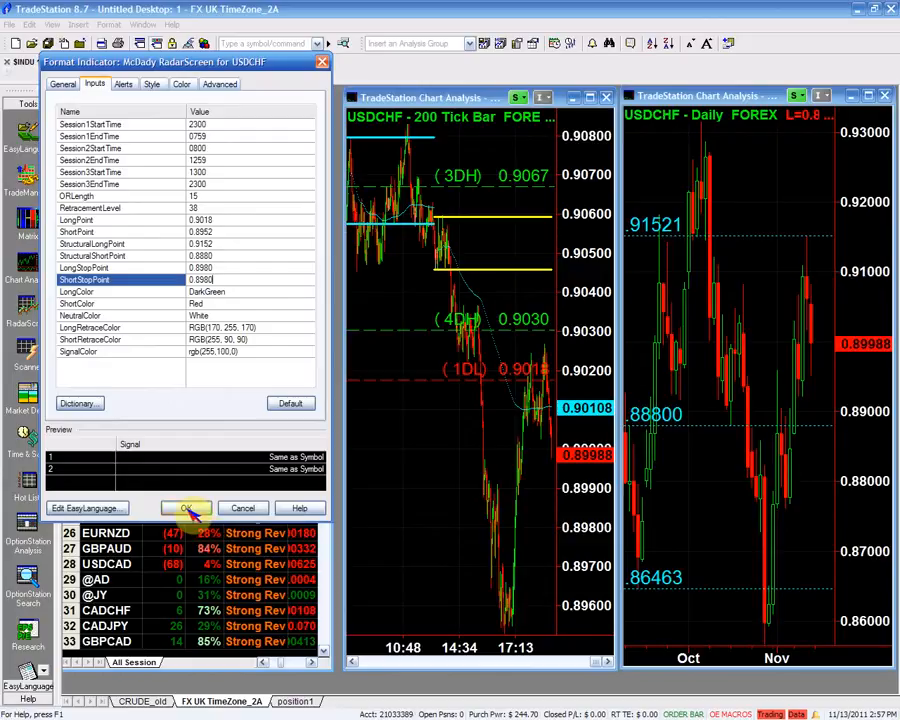
pyautogui.click(186, 508)
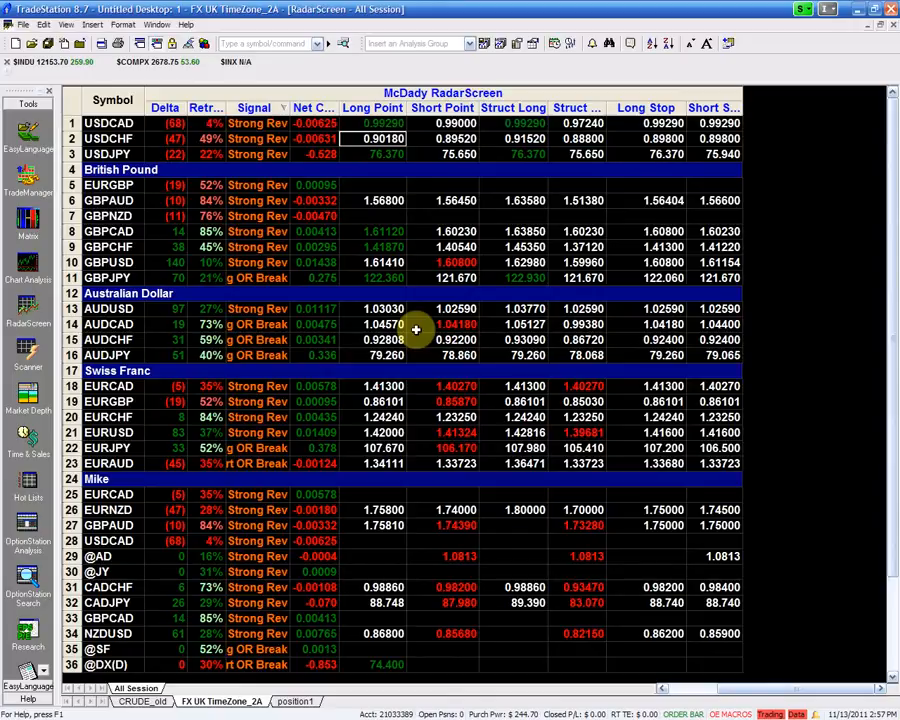
pyautogui.moveTo(862, 558)
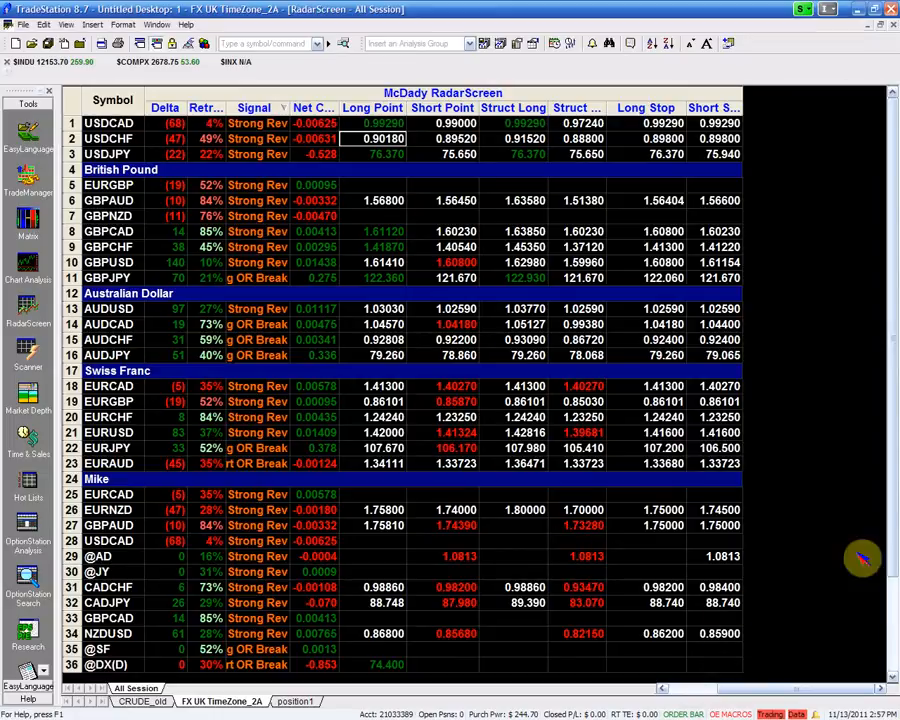